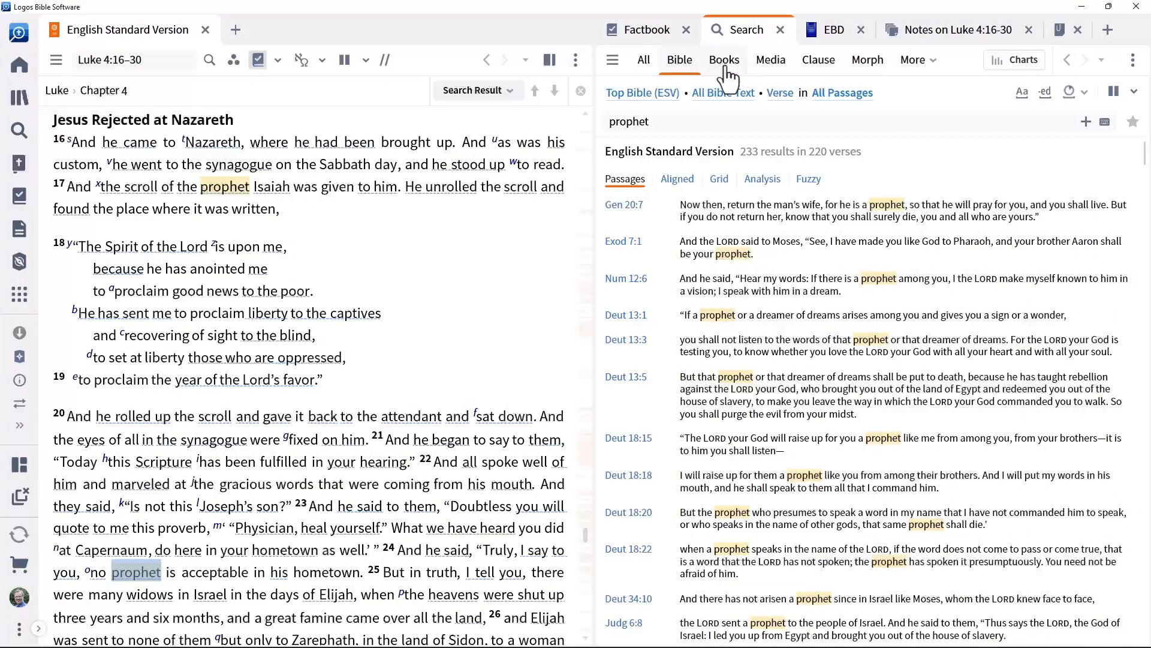
- Switch the prophet search to Books and bring up the Luke 4:16-30 clippings document
click(725, 60)
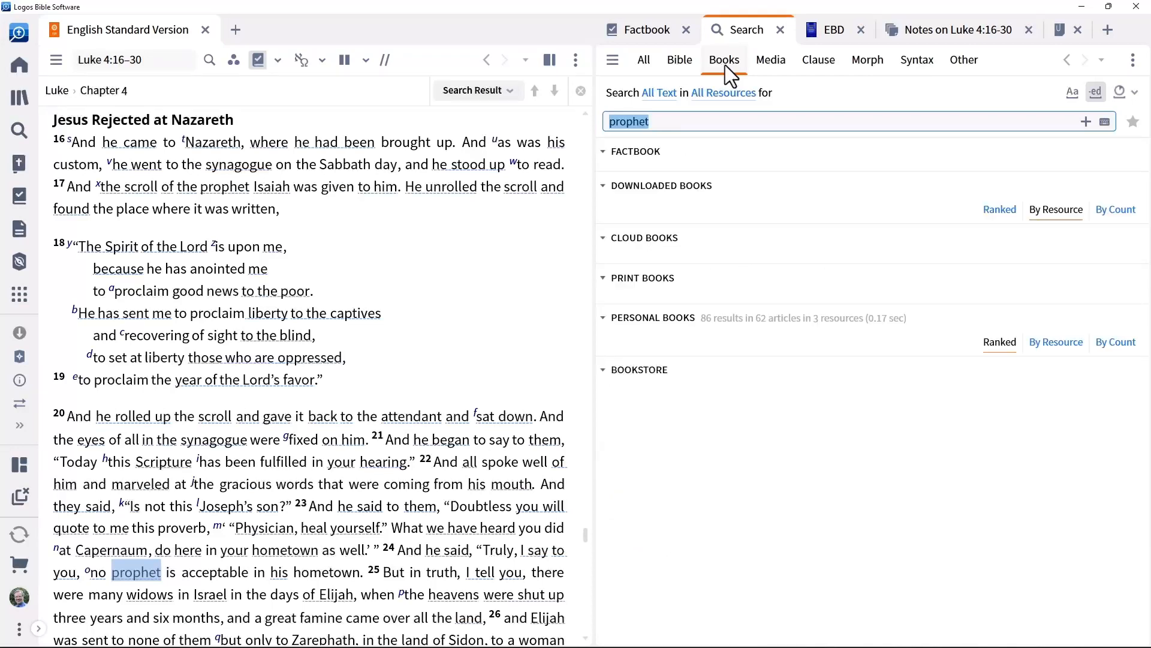
click(725, 60)
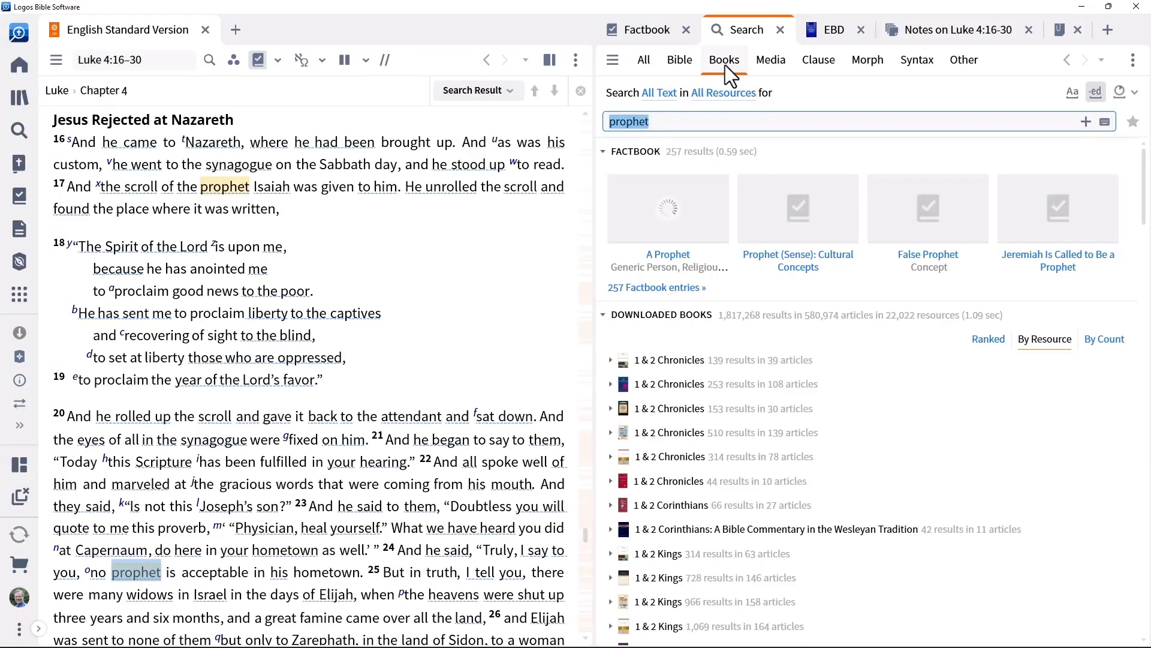
mouse_move(874, 420)
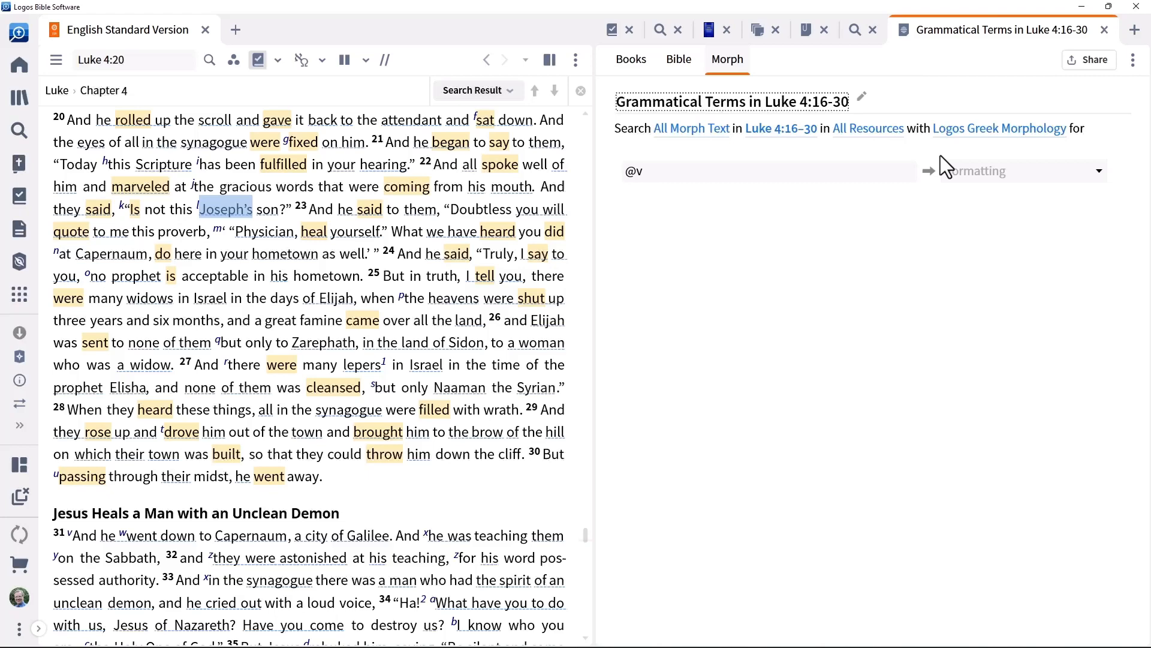
click(1020, 170)
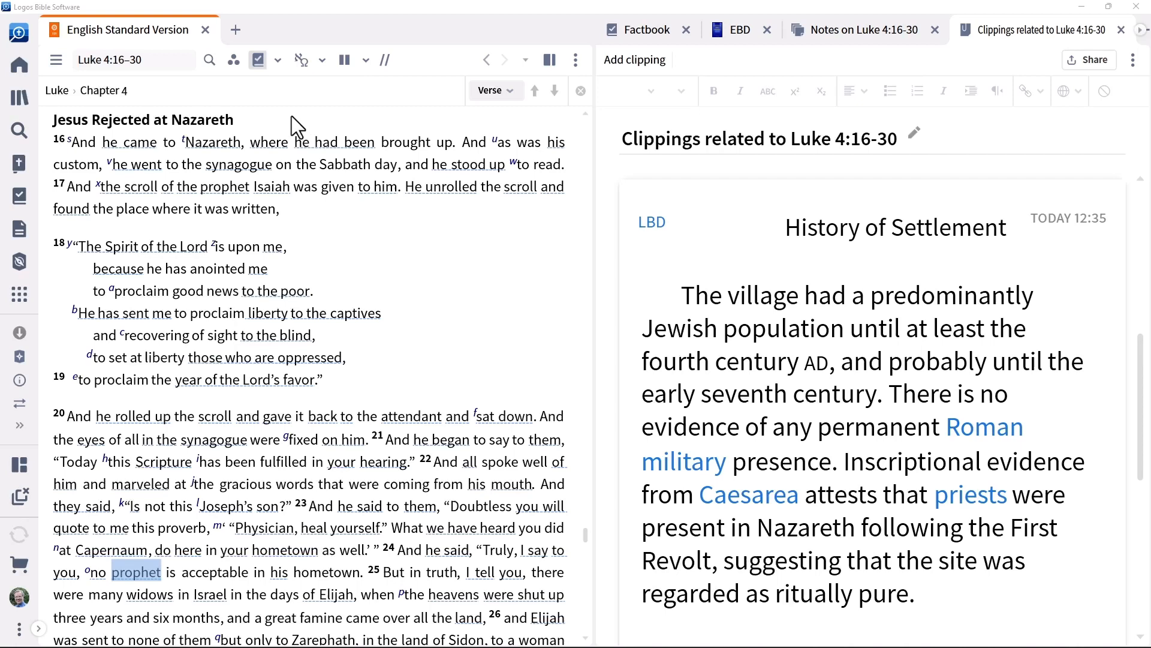
mouse_move(45, 143)
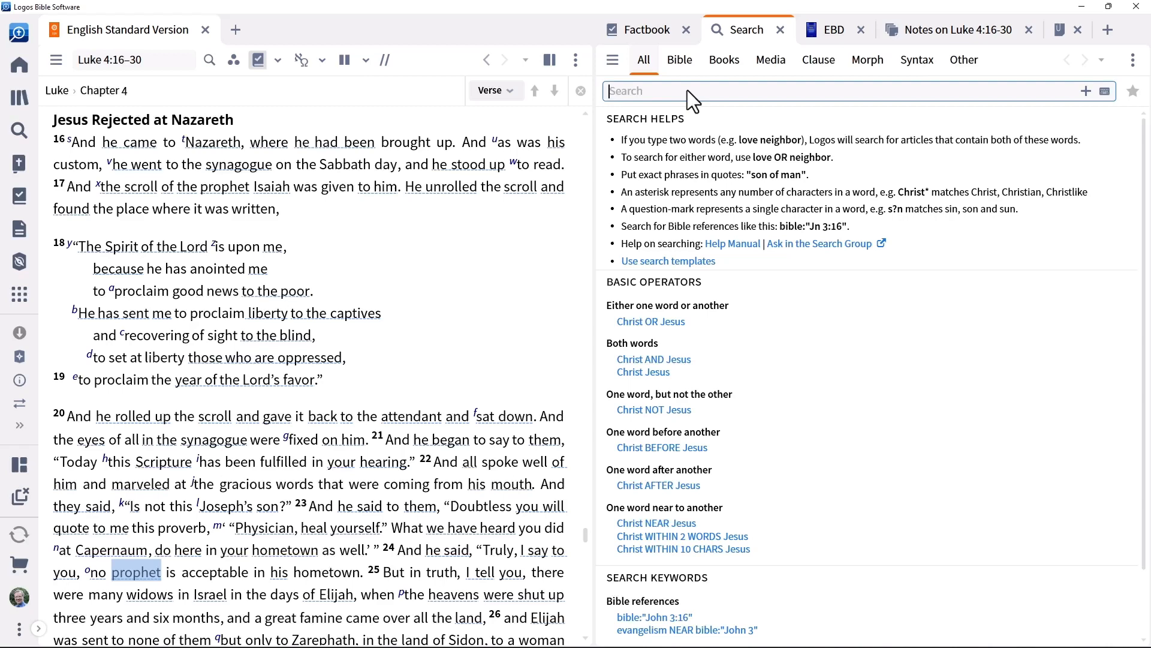
- Run an All search for 'prophet' and look through the books, documents, Factbook and atlas results
text(prophet)
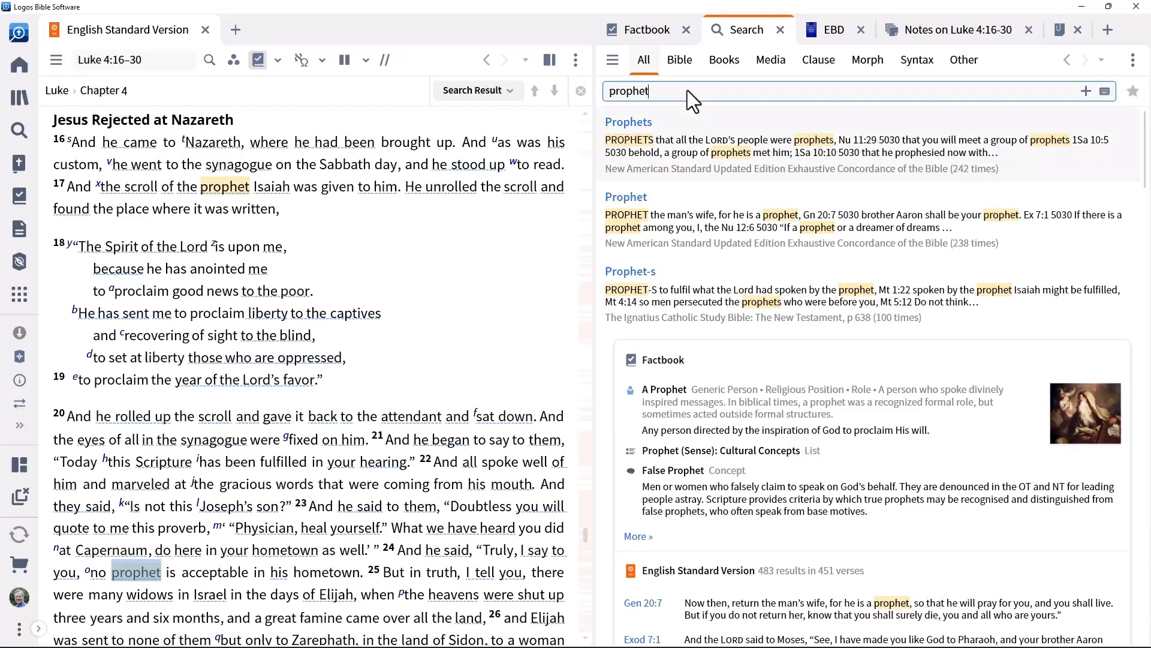
scroll(down, 3)
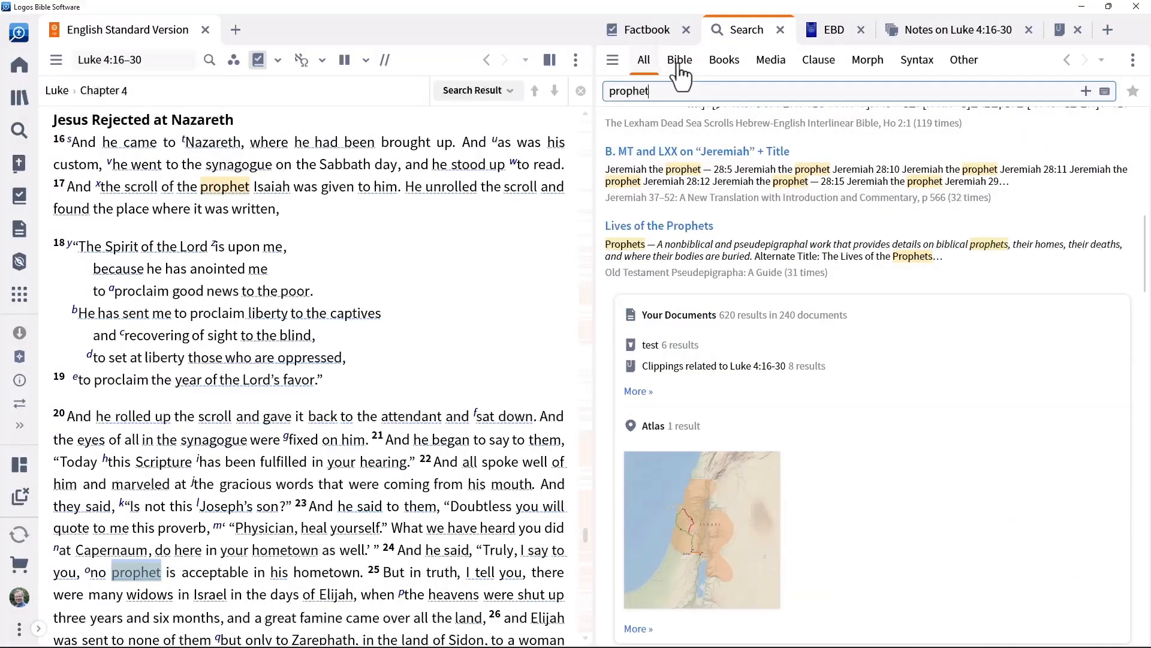
- Show the prophet search as Bible verses, listing ESV results
click(679, 60)
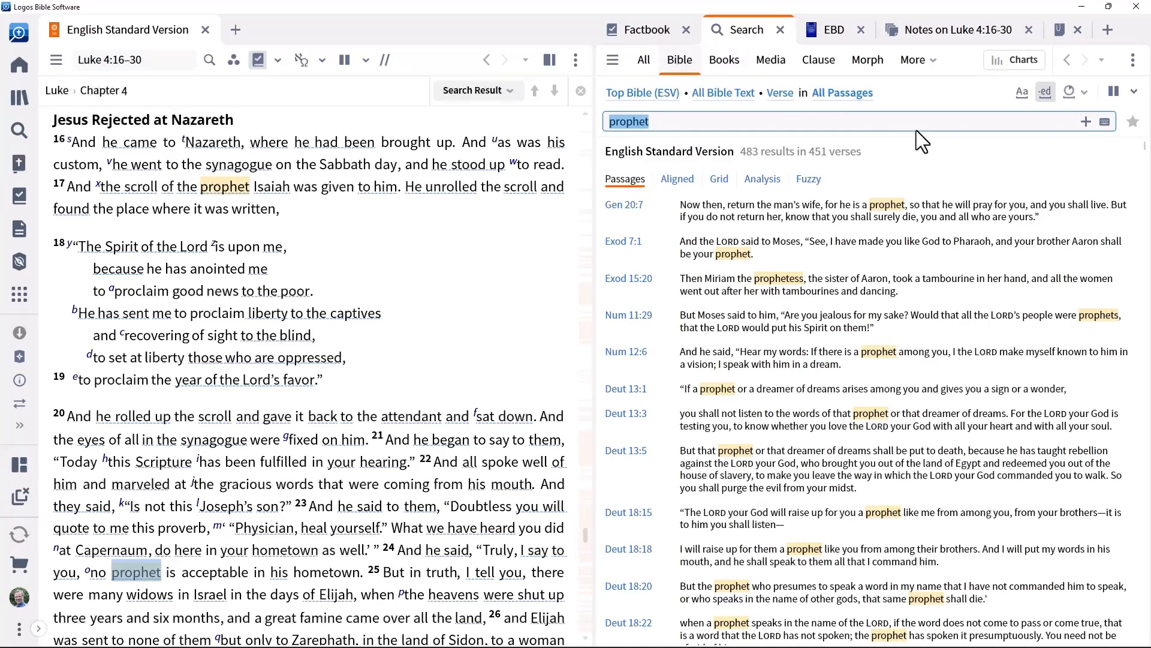
mouse_move(1046, 110)
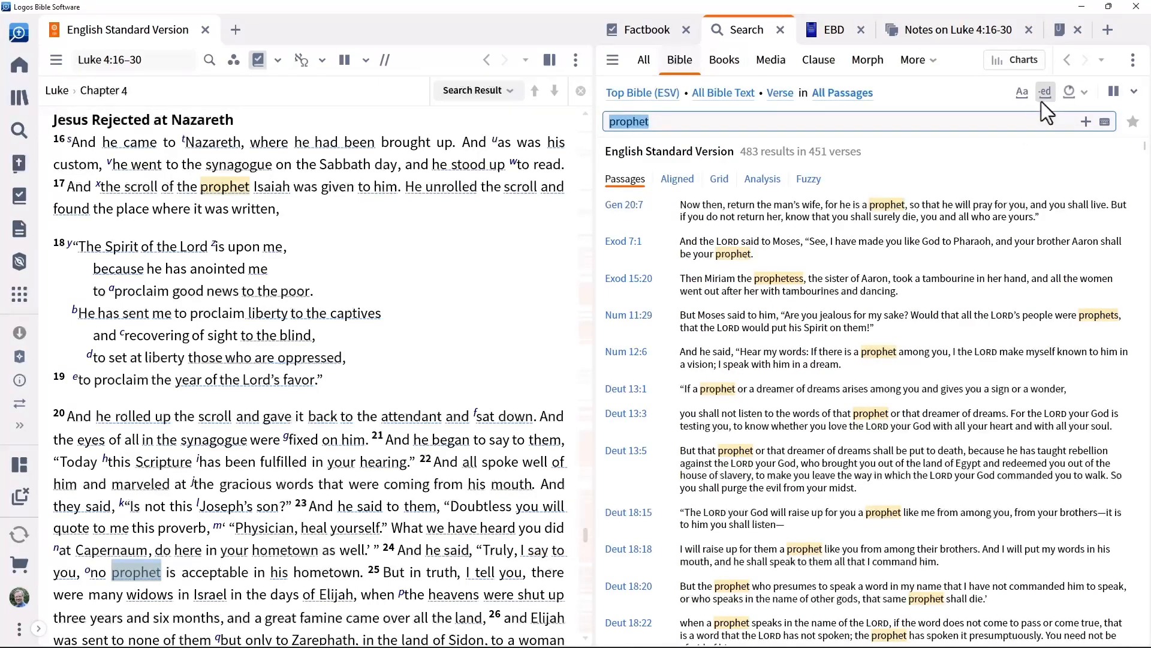
mouse_move(1045, 92)
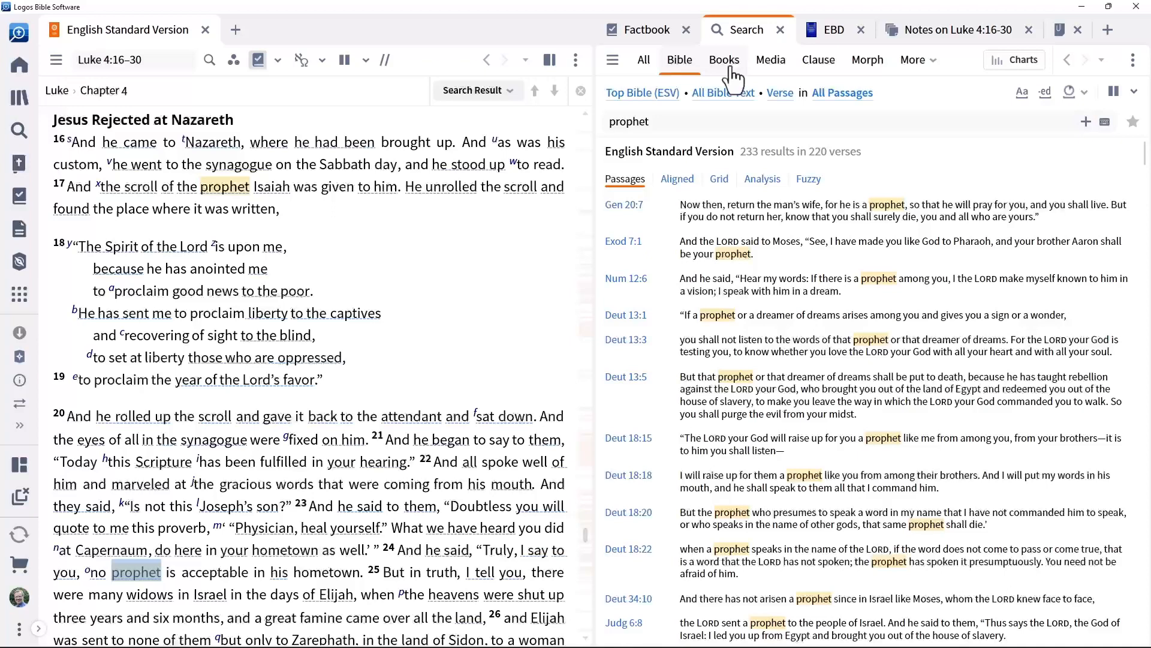
- Move through Books and Media searches to a Clause search for subject:Jesus in Luke 4:16–30
click(724, 60)
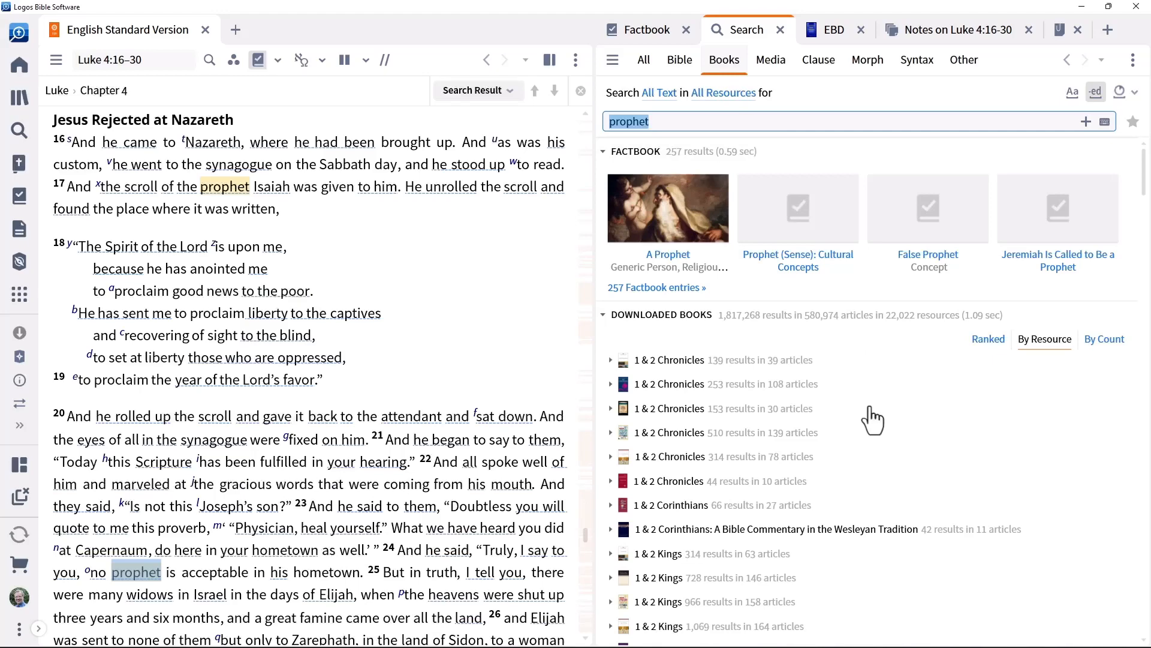
click(604, 151)
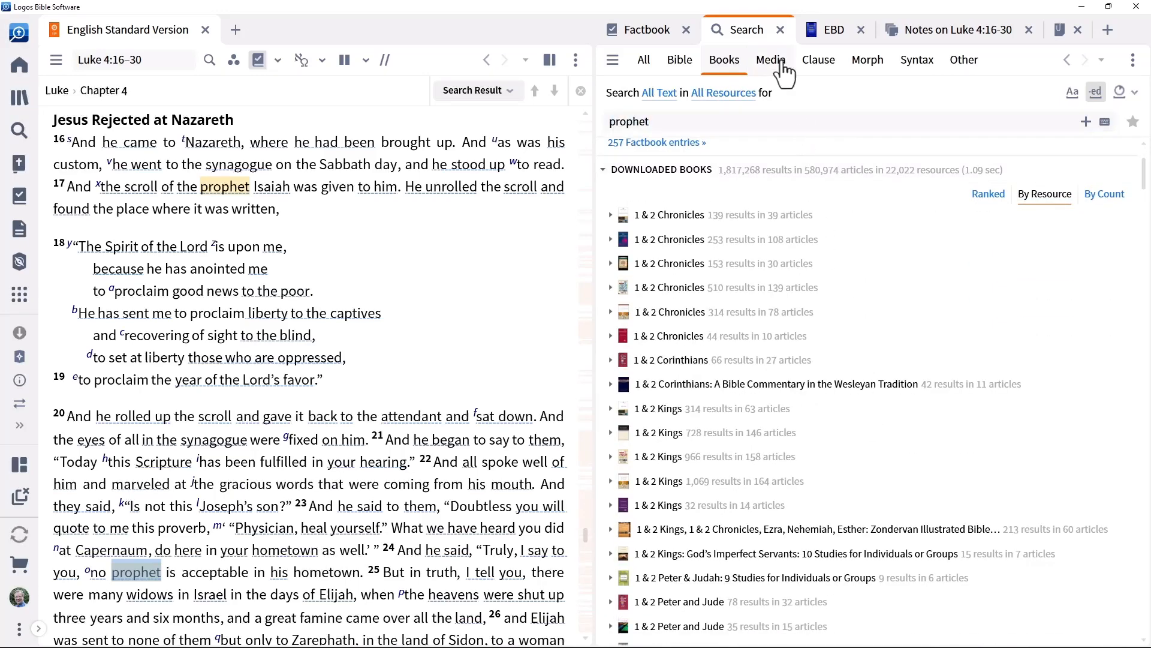
click(770, 60)
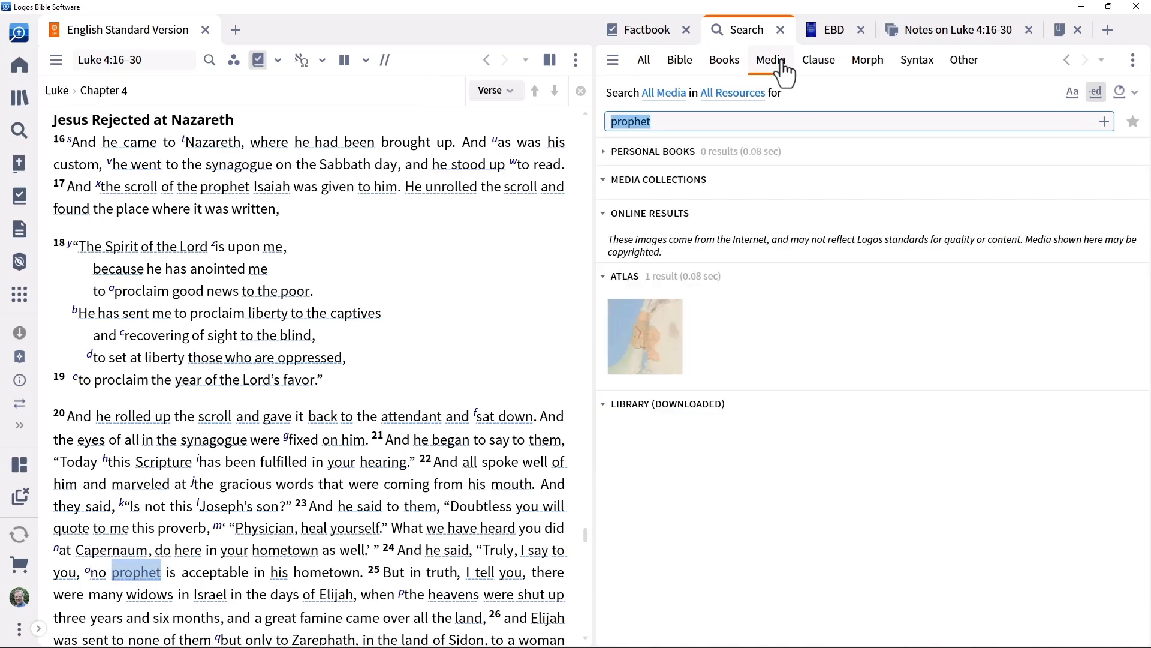
click(770, 60)
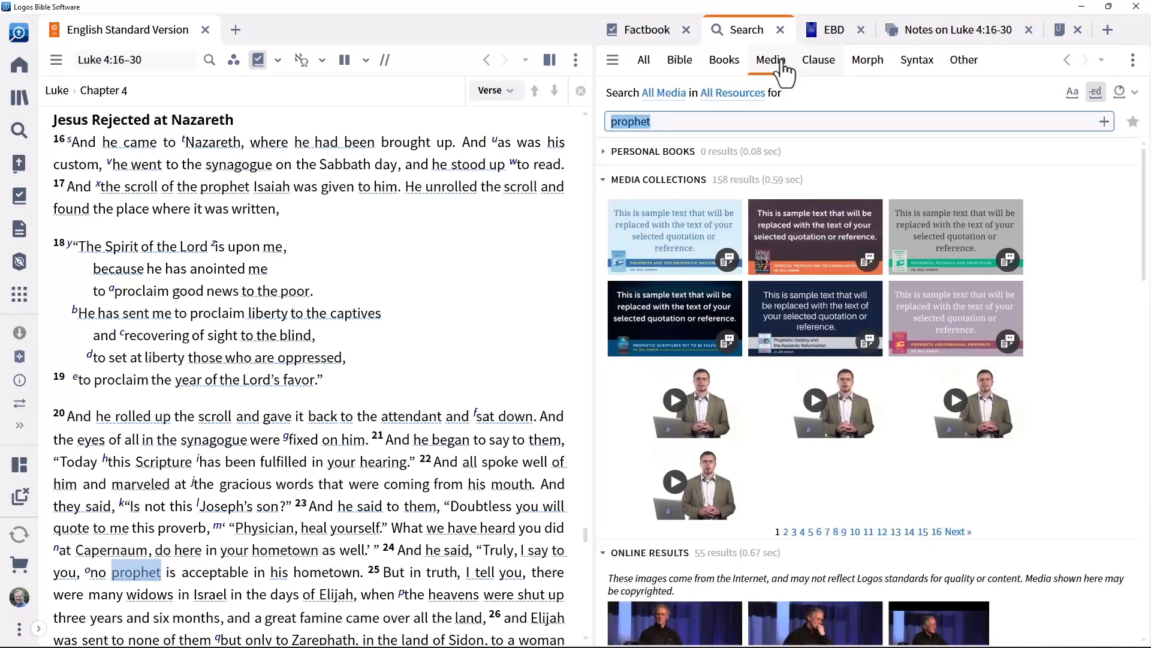
click(818, 60)
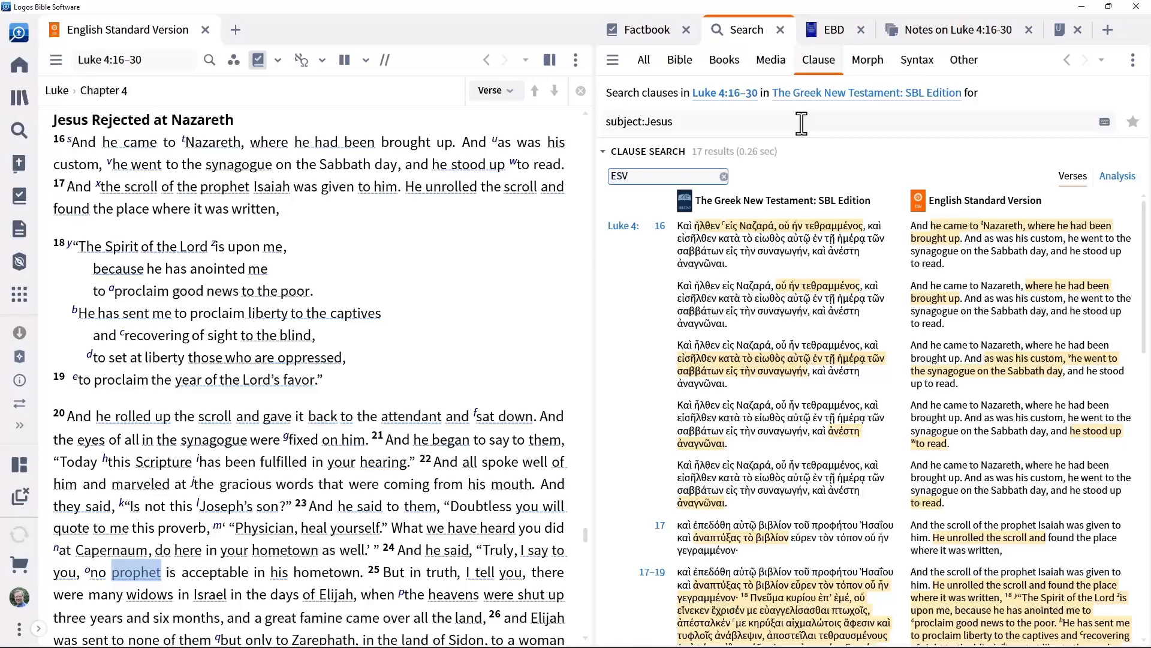
- Review the clause results, then switch to an empty Morph search with its search helps
scroll(down, 3)
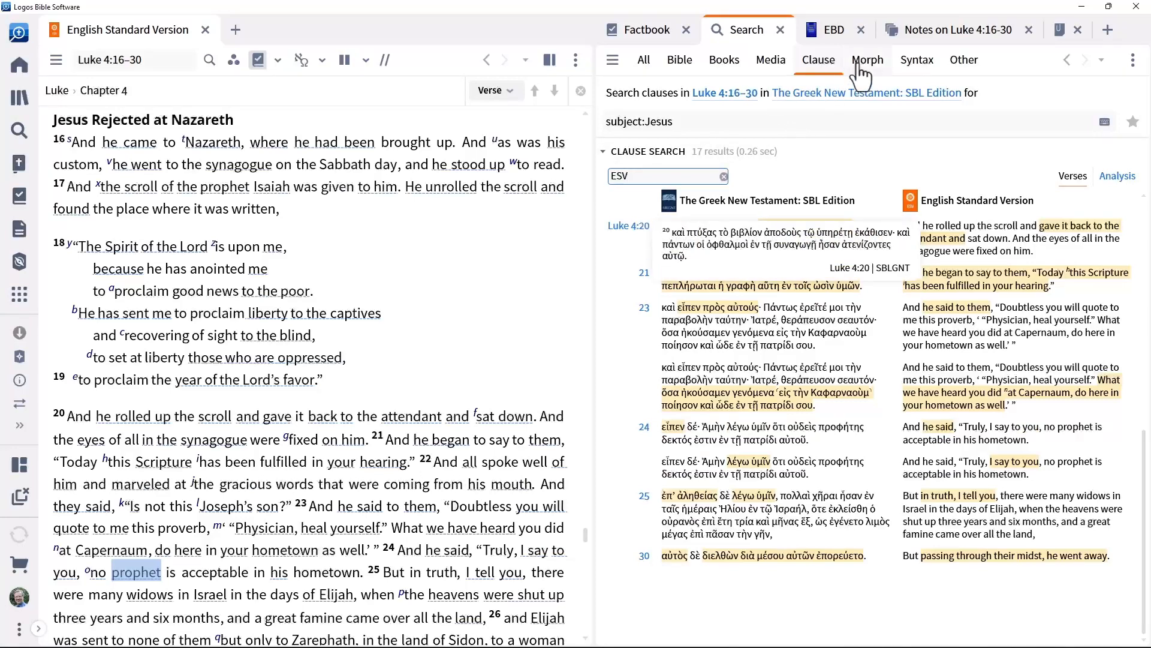
click(867, 60)
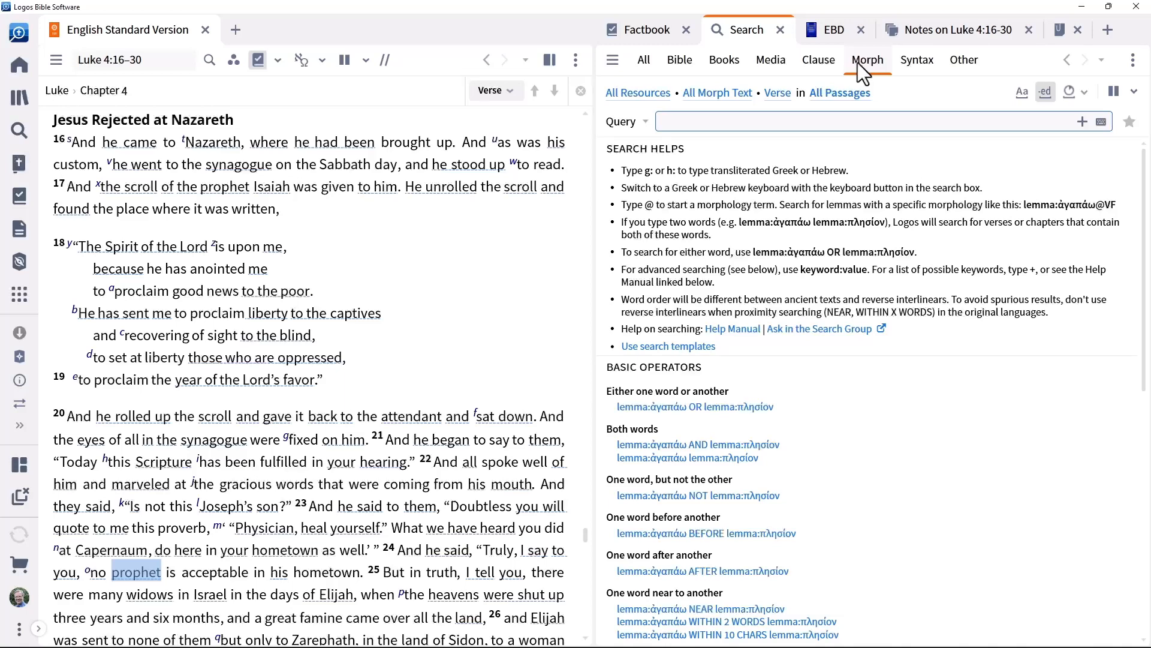
- View the Syntax search, then the search of your own documents
click(916, 60)
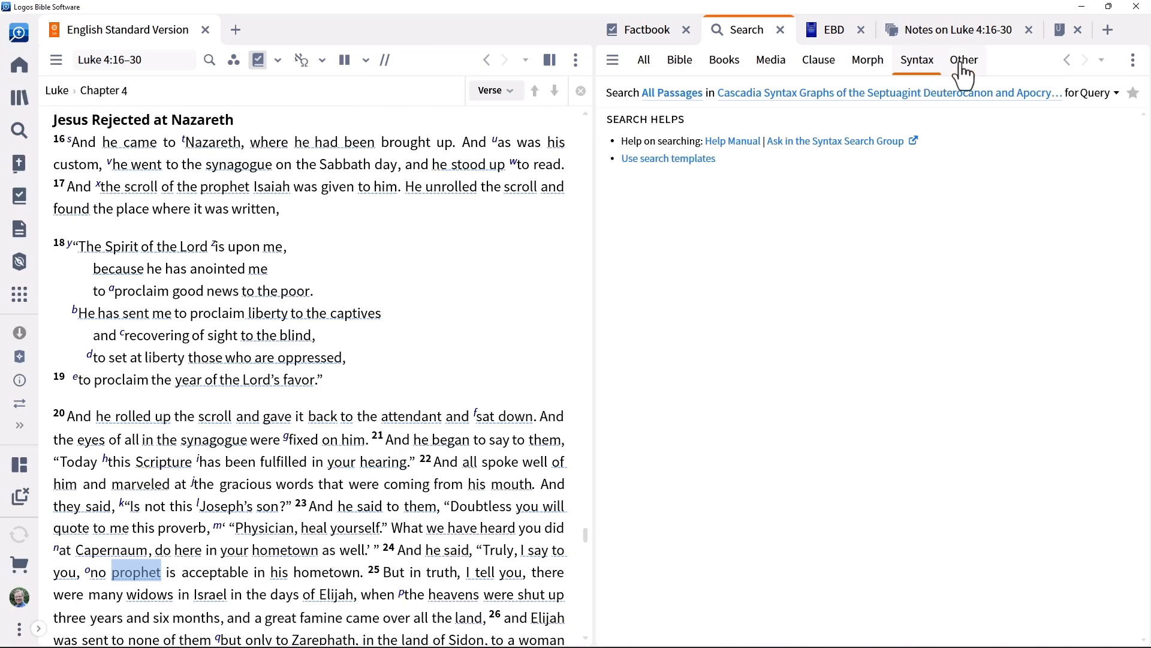
click(965, 60)
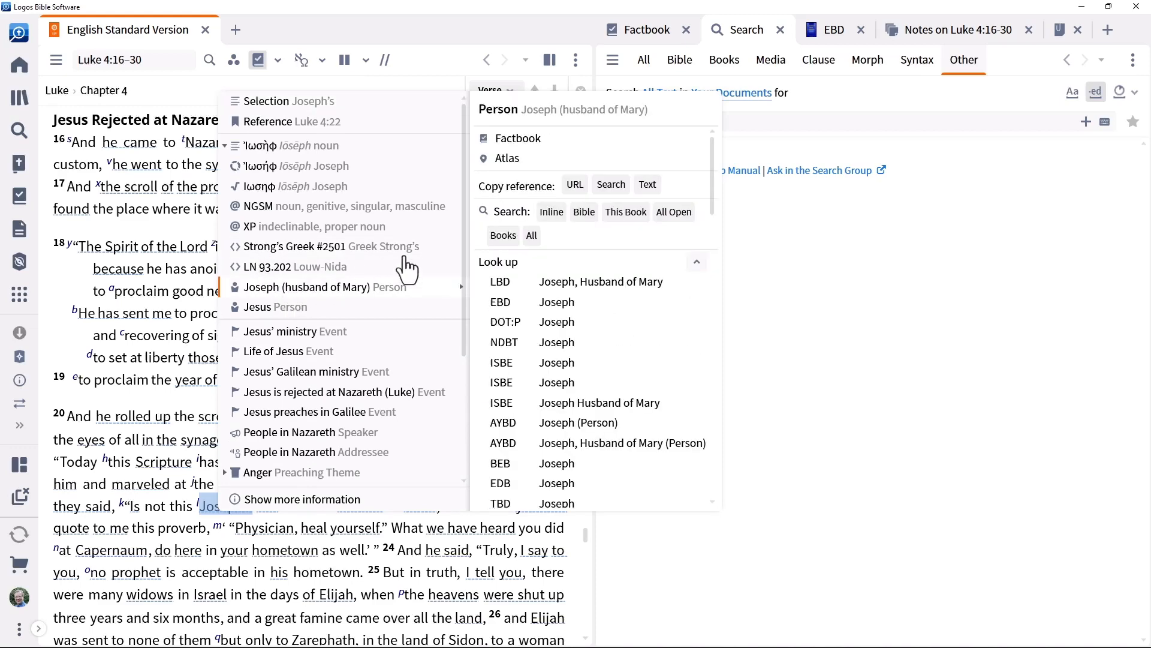
- From Joseph's context data in Luke 4:22, switch the panel to Morph search
click(587, 225)
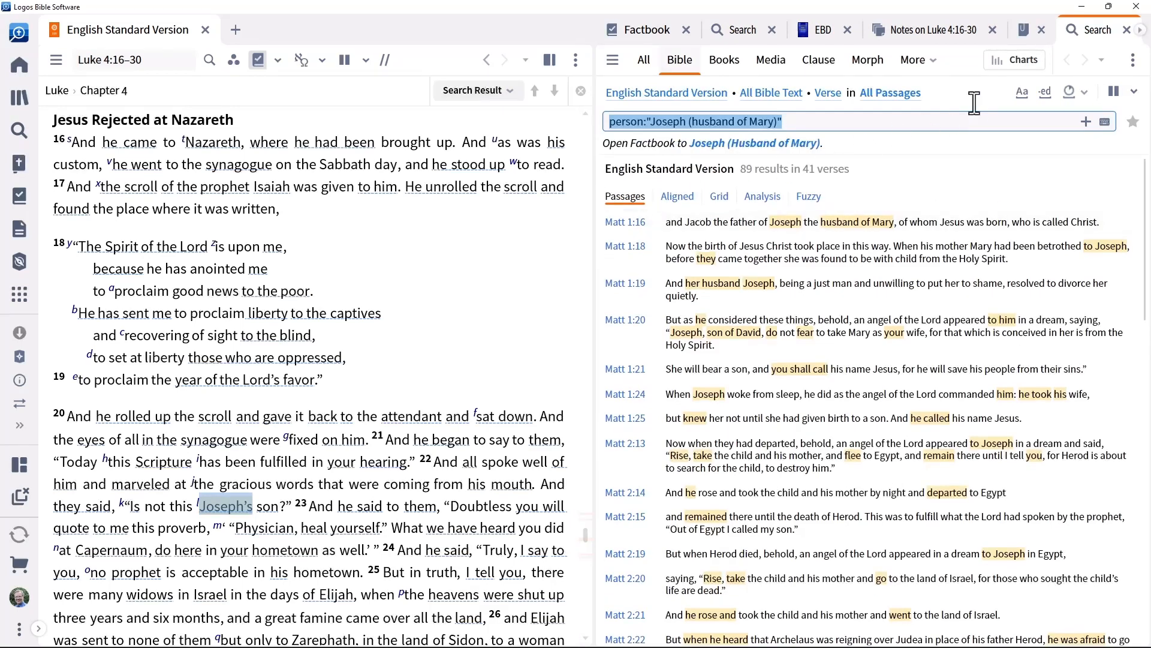
mouse_move(978, 110)
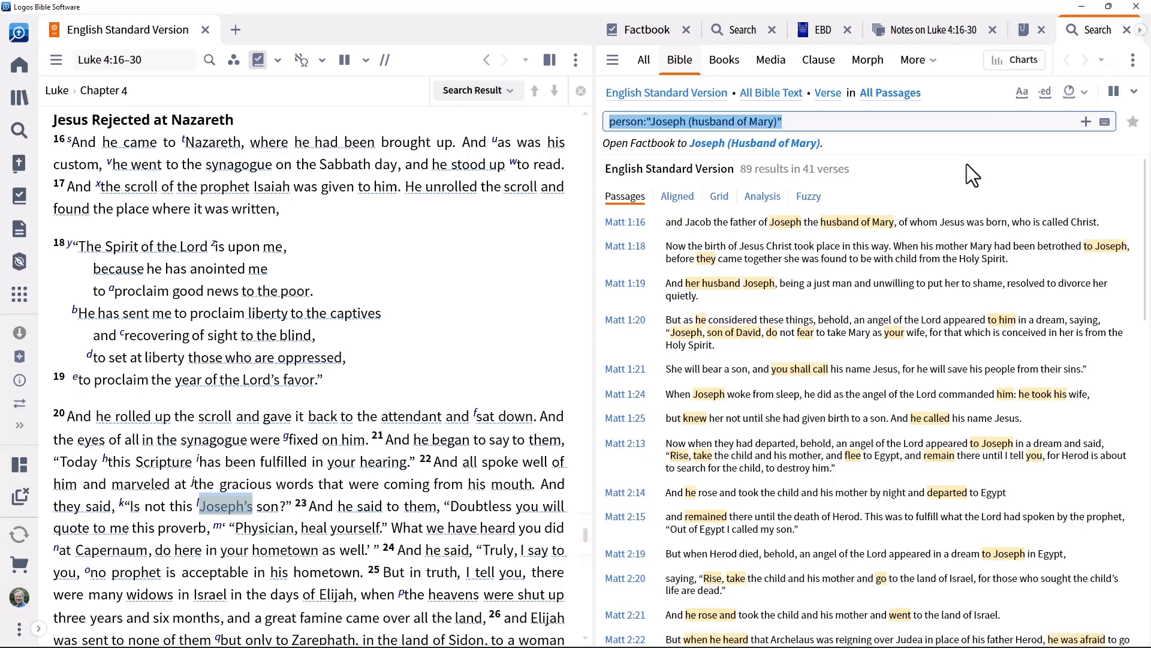
scroll(down, 3)
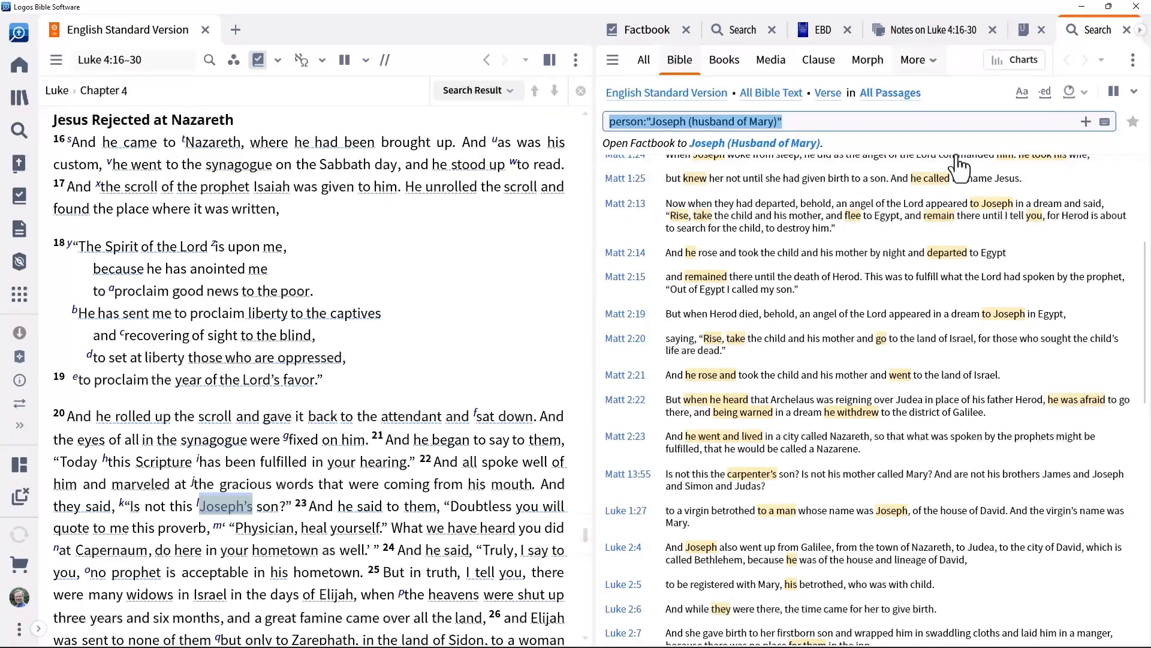
click(867, 60)
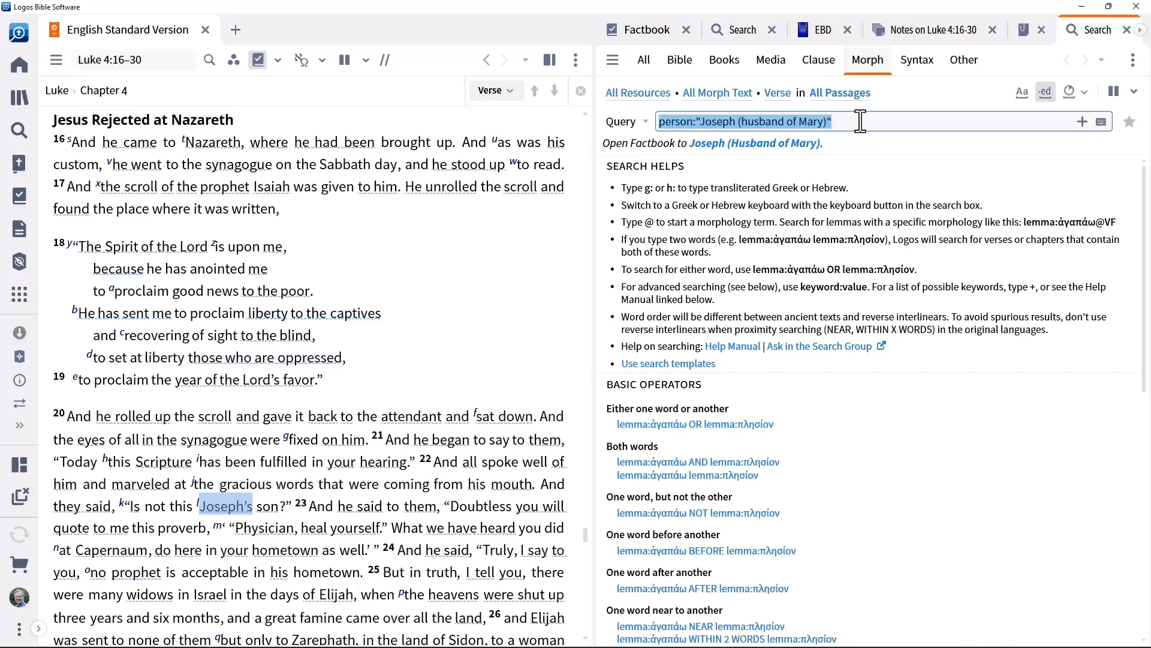
mouse_move(839, 92)
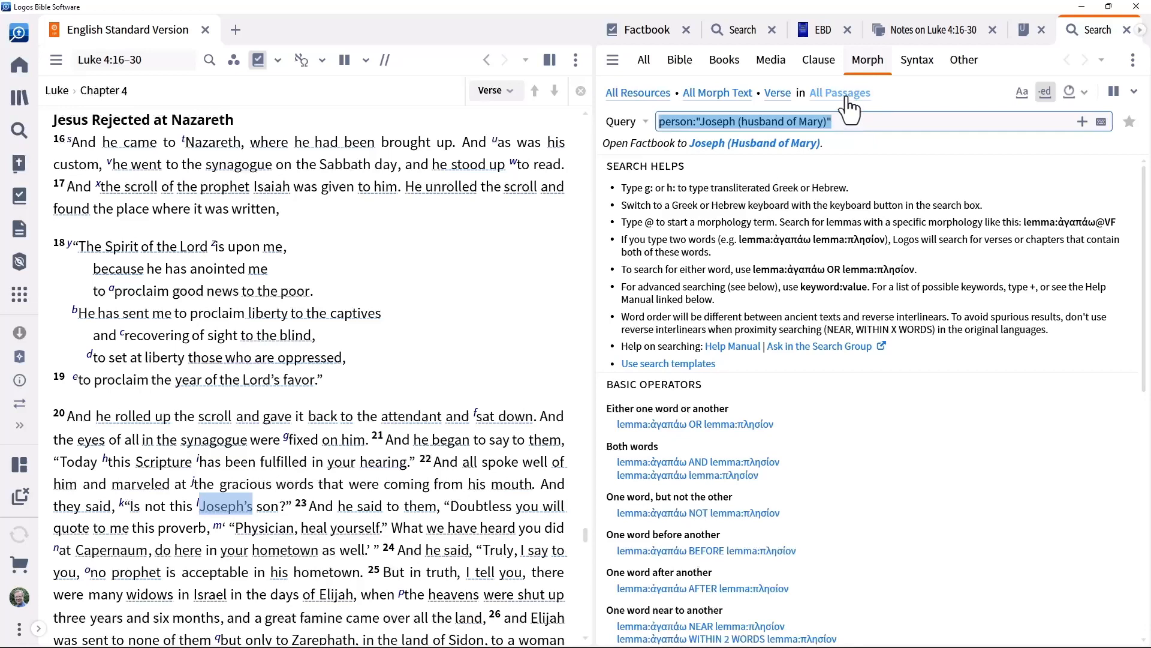
- Limit the range to Luke 4:16–30 and search @ Verb, returning 57 results in 15 verses
click(839, 93)
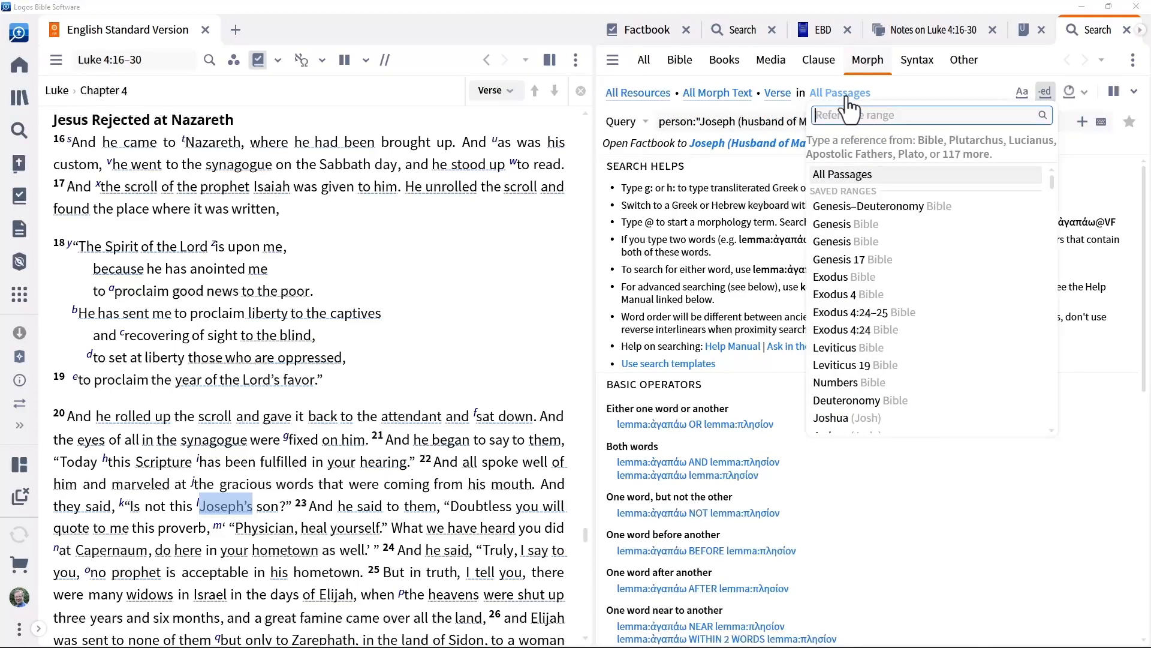
text(lk 4:1)
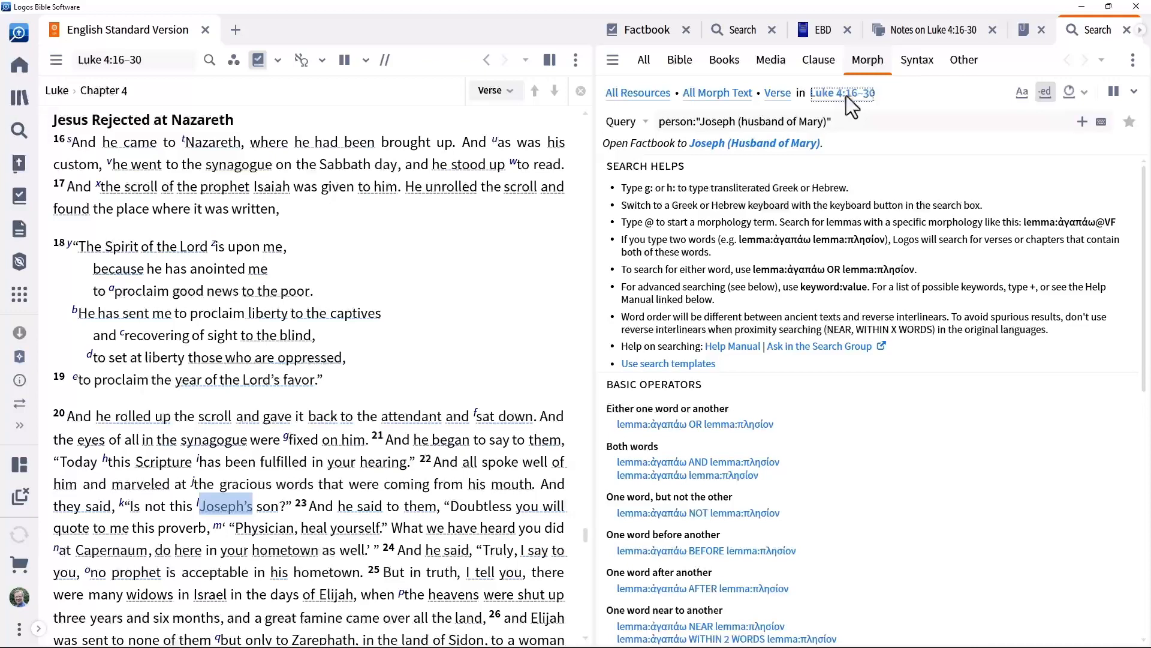
text(@)
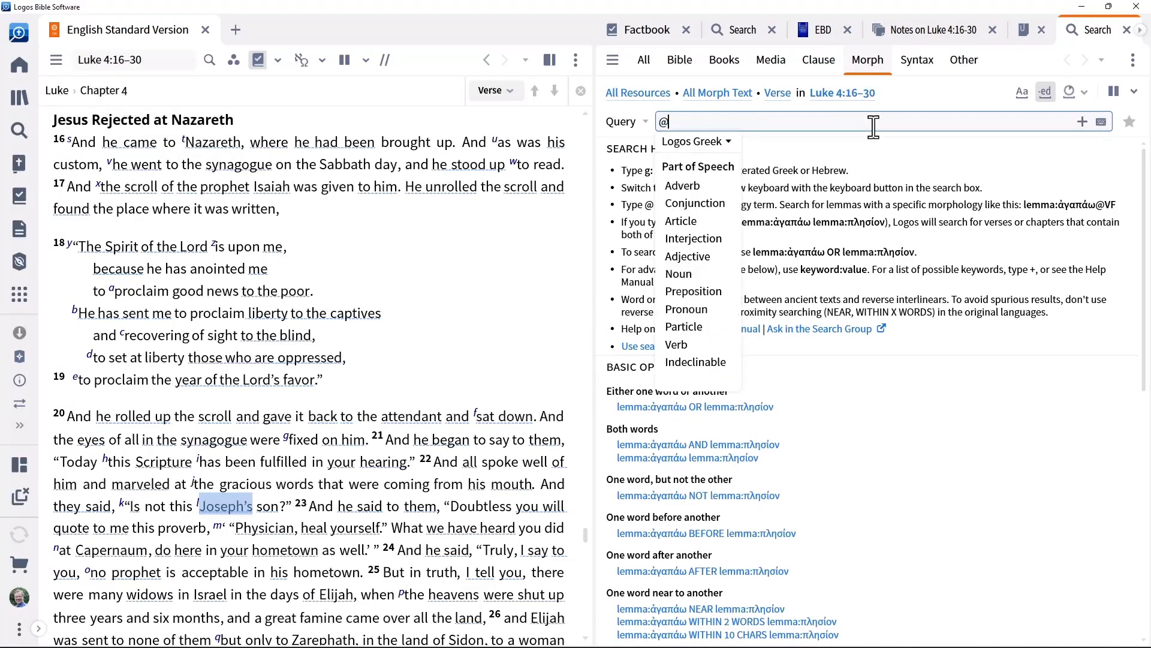
mouse_move(675, 344)
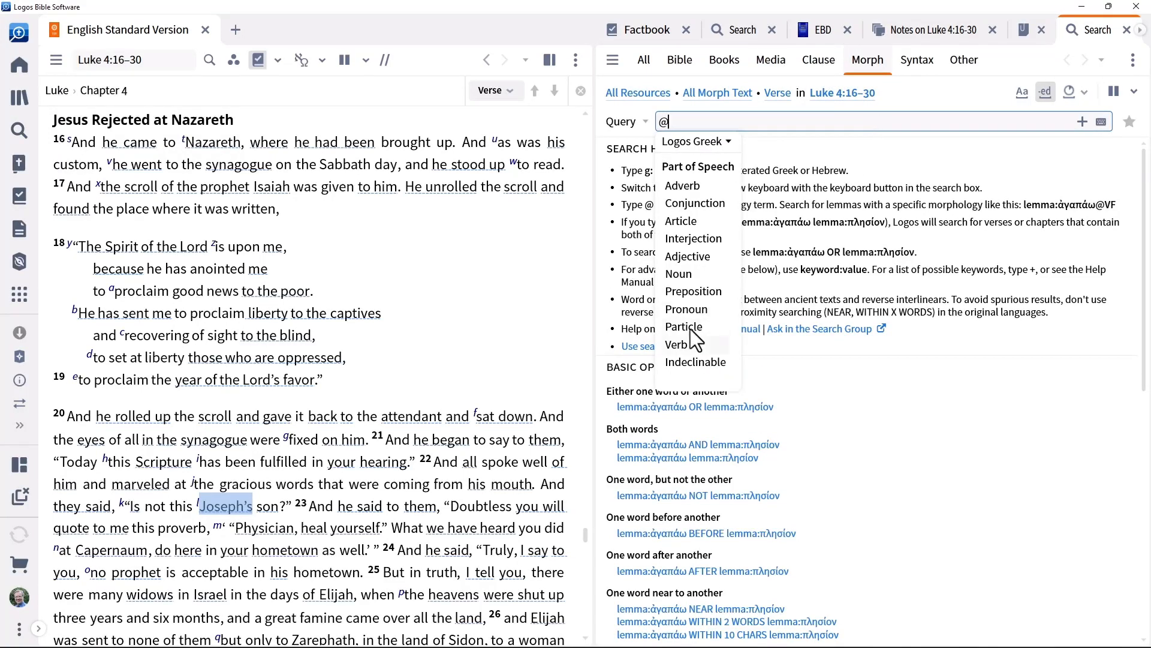
mouse_move(669, 345)
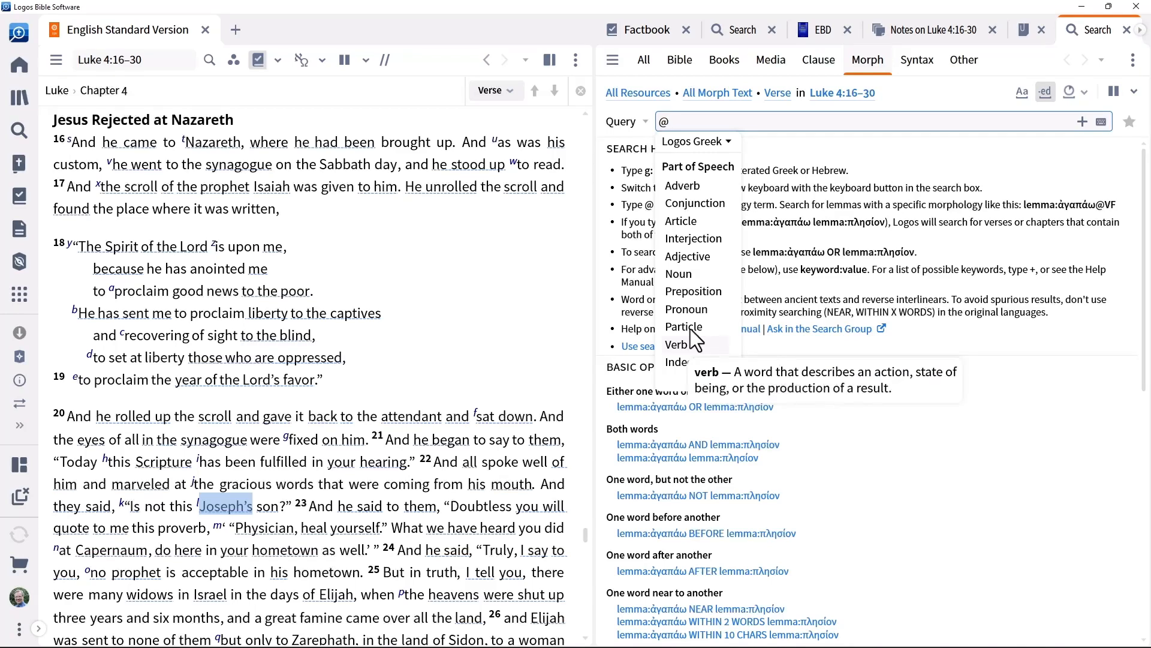
click(668, 345)
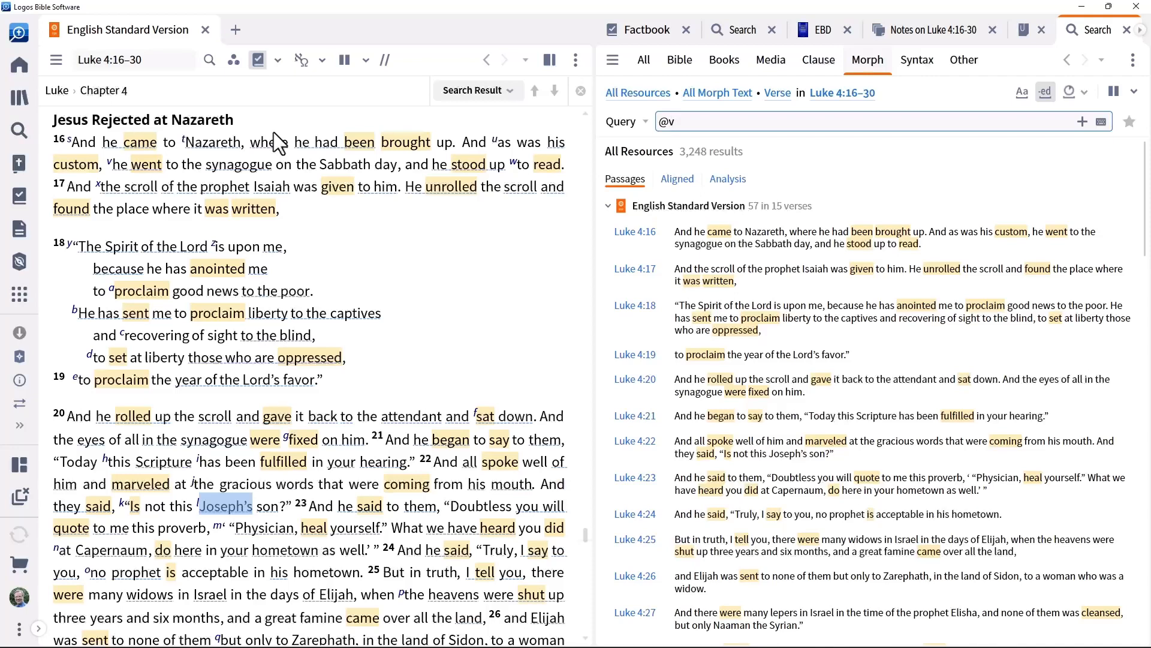
scroll(down, 3)
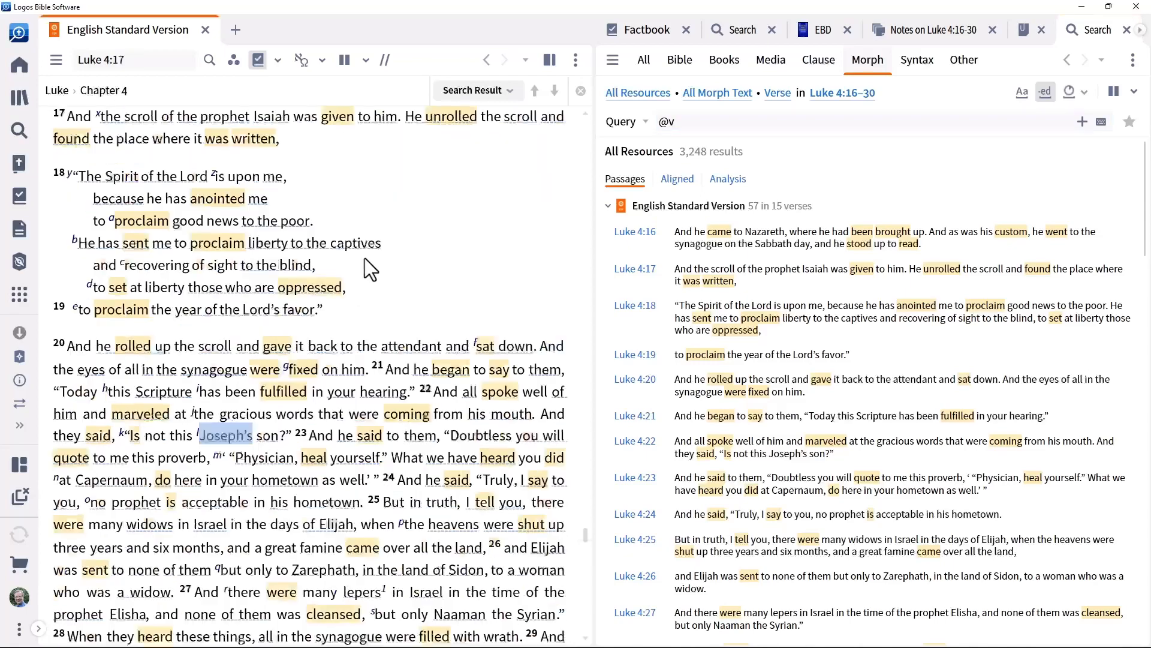
scroll(down, 3)
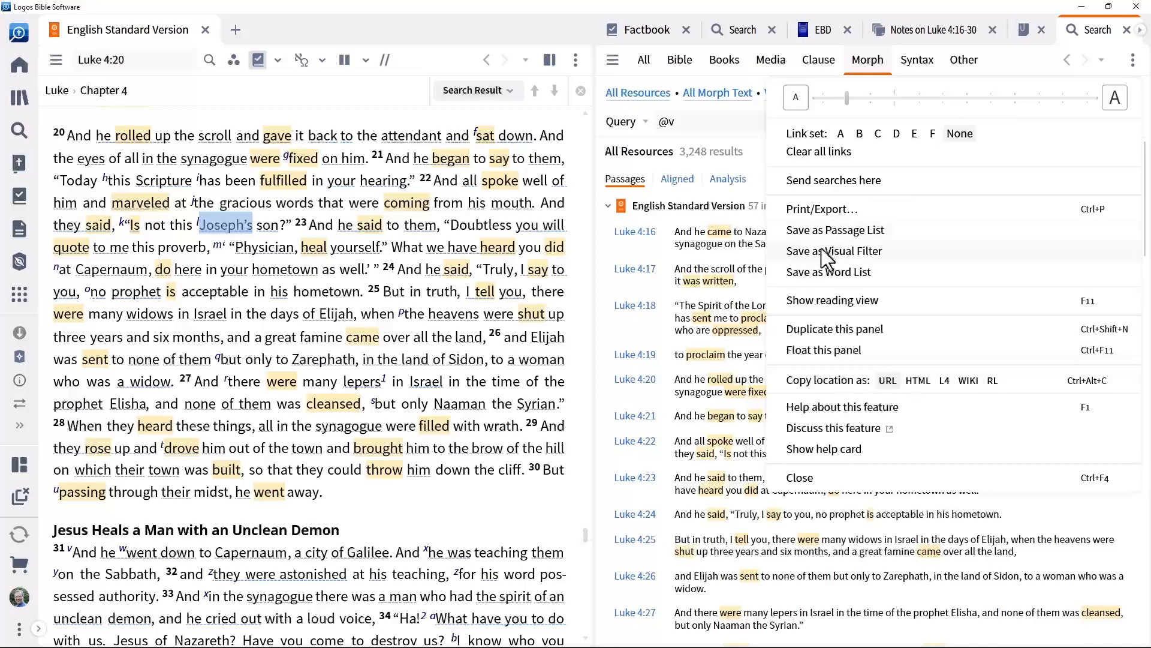
- Save the verb search as visual filter 'Grammatical Terms in Luke 4:16-30' with @v shown in Blue
click(835, 251)
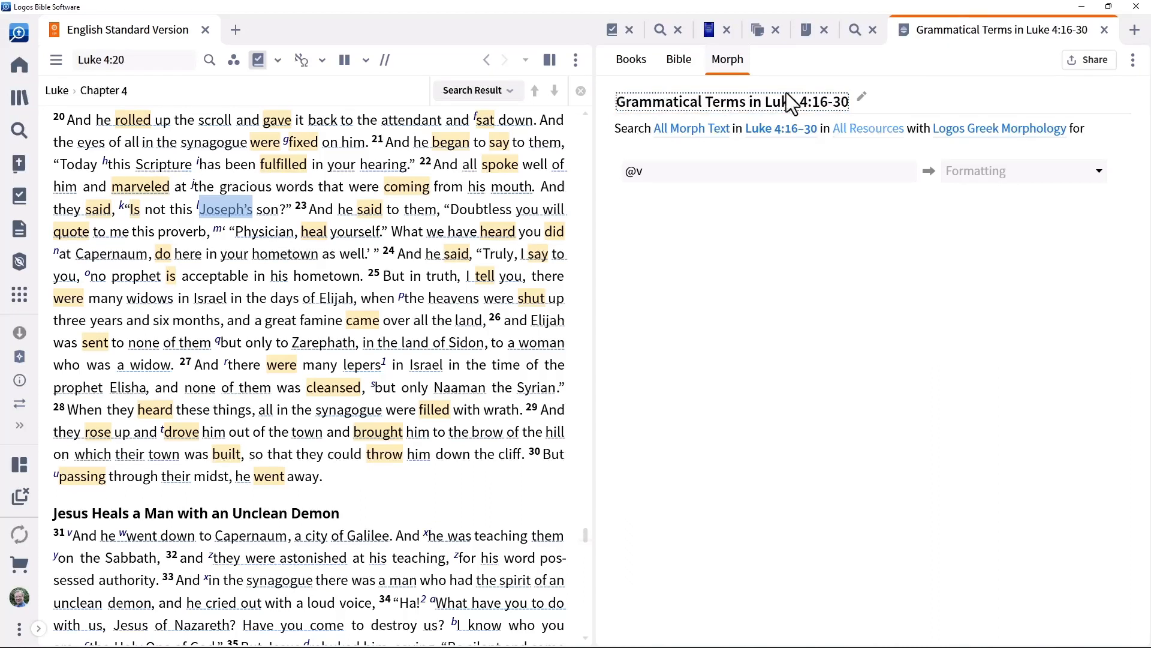
click(1021, 170)
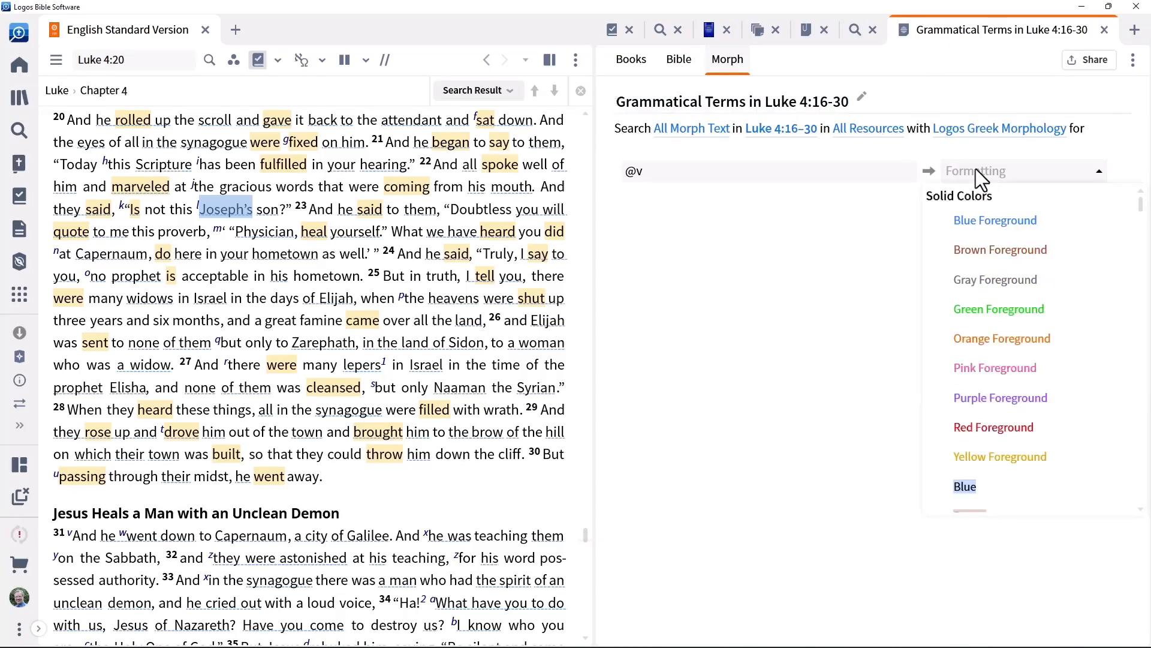
click(965, 486)
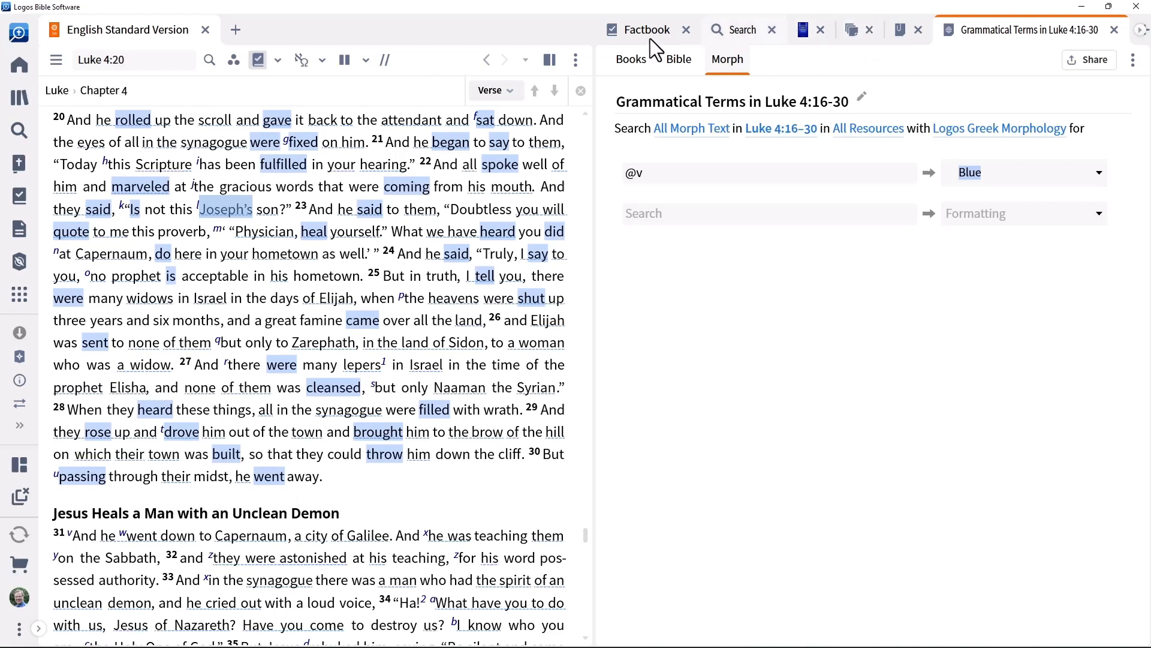
- Toggle the Grammatical Terms filter off and back on in the Bible's Visual Filters list
click(234, 60)
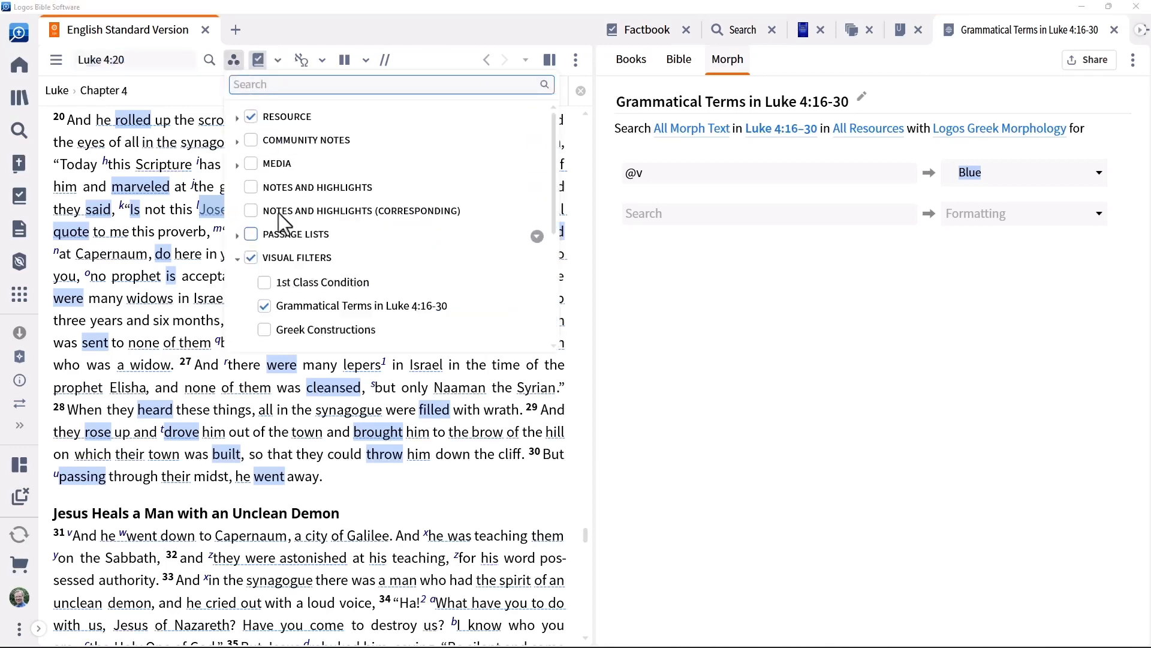
click(263, 306)
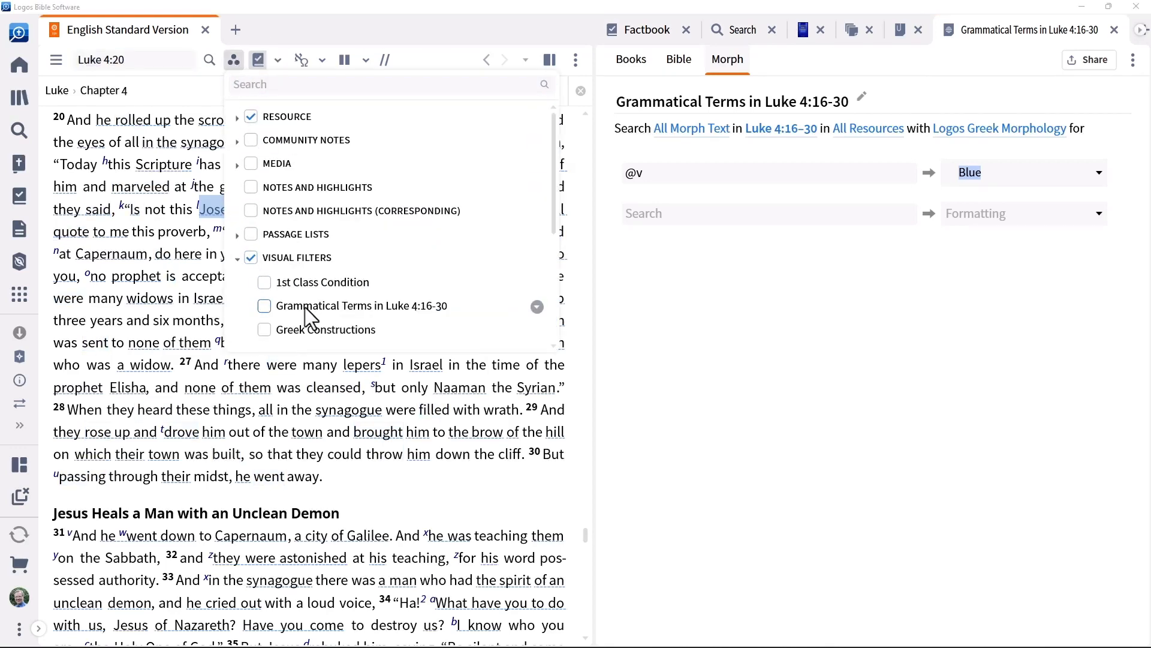
click(264, 306)
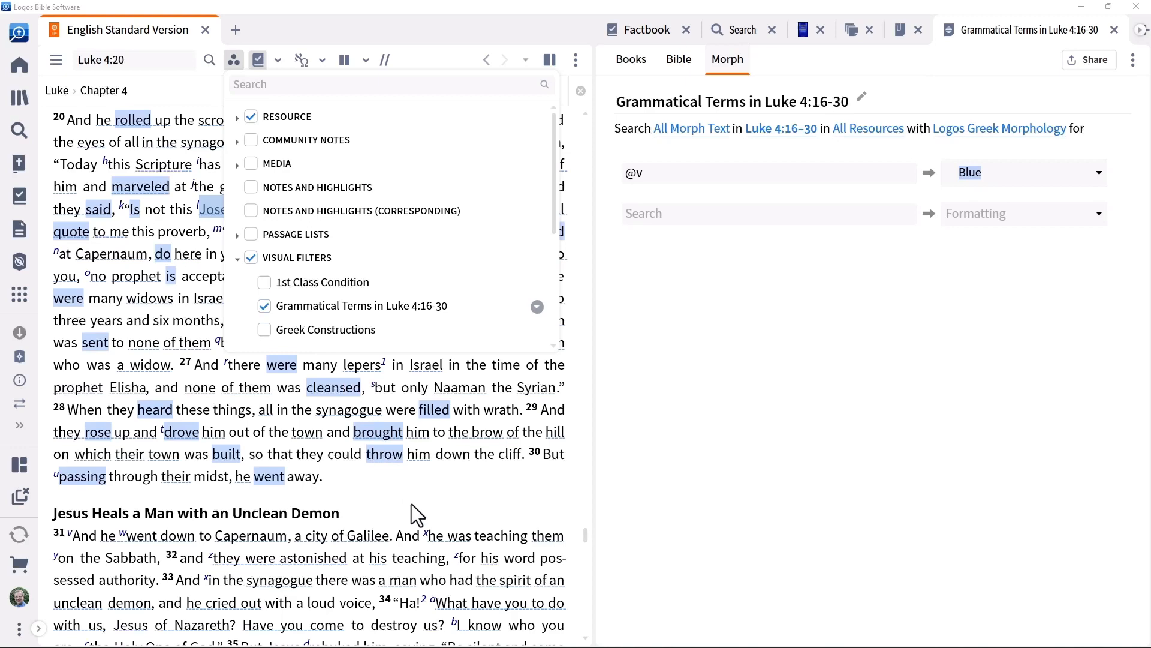